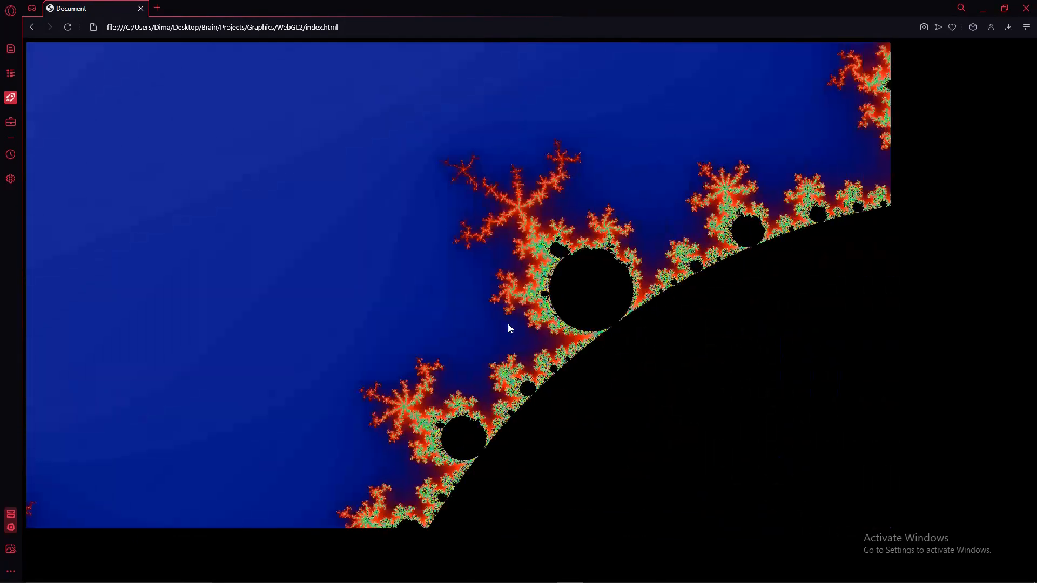
Step: Zoom in on the Mandelbrot boundary to reveal the orange branching filaments
{"action": "scroll", "scroll_direction": "up", "scroll_amount": 3}
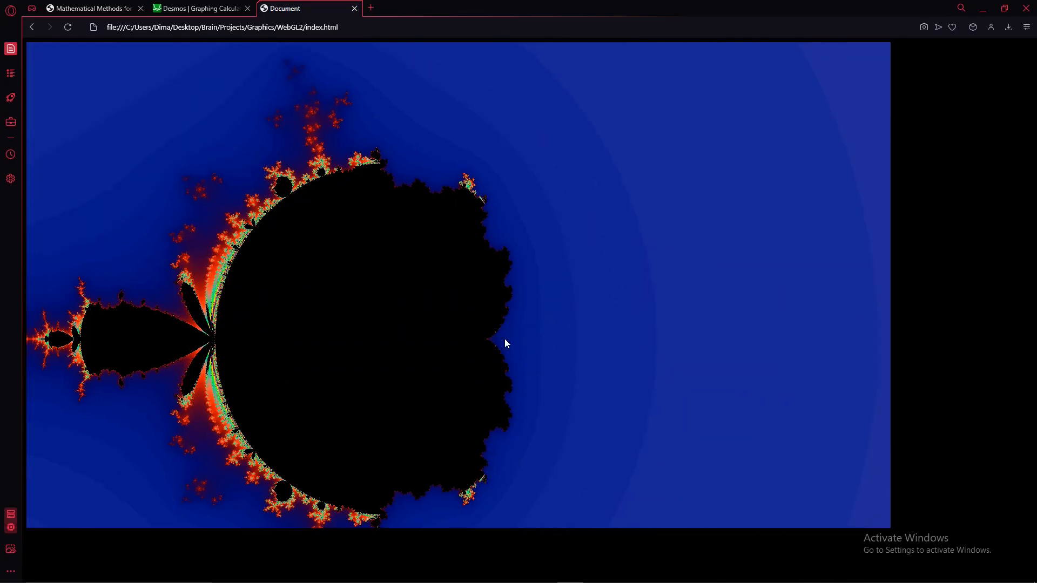
Step: Pan the modified fractal slightly left to frame its lobed body and long bulb
{"action": "left_click_drag", "start_coordinate": [506, 344], "coordinate": [478, 370]}
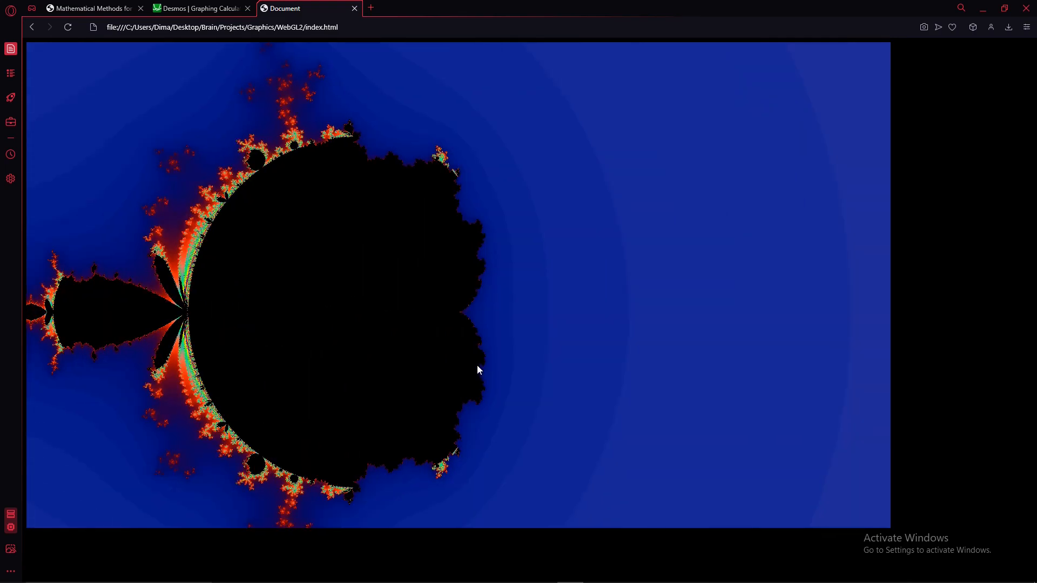